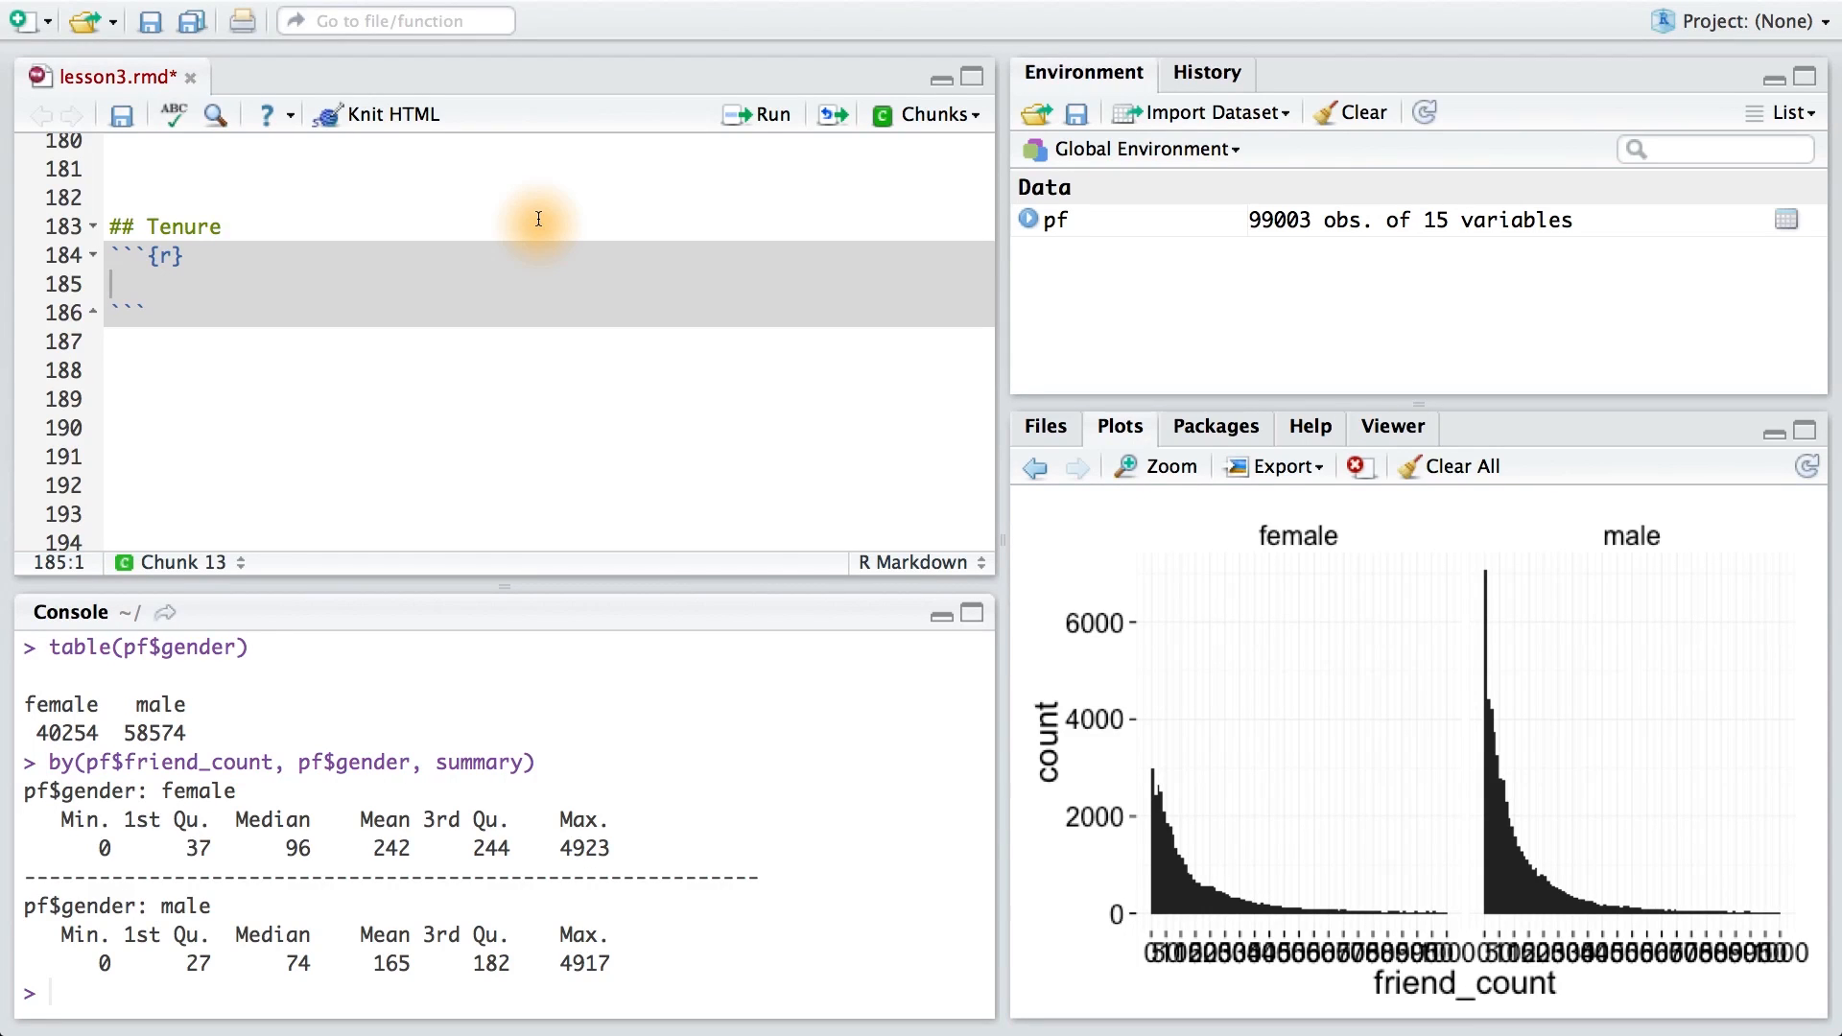
mouse_move(1086, 177)
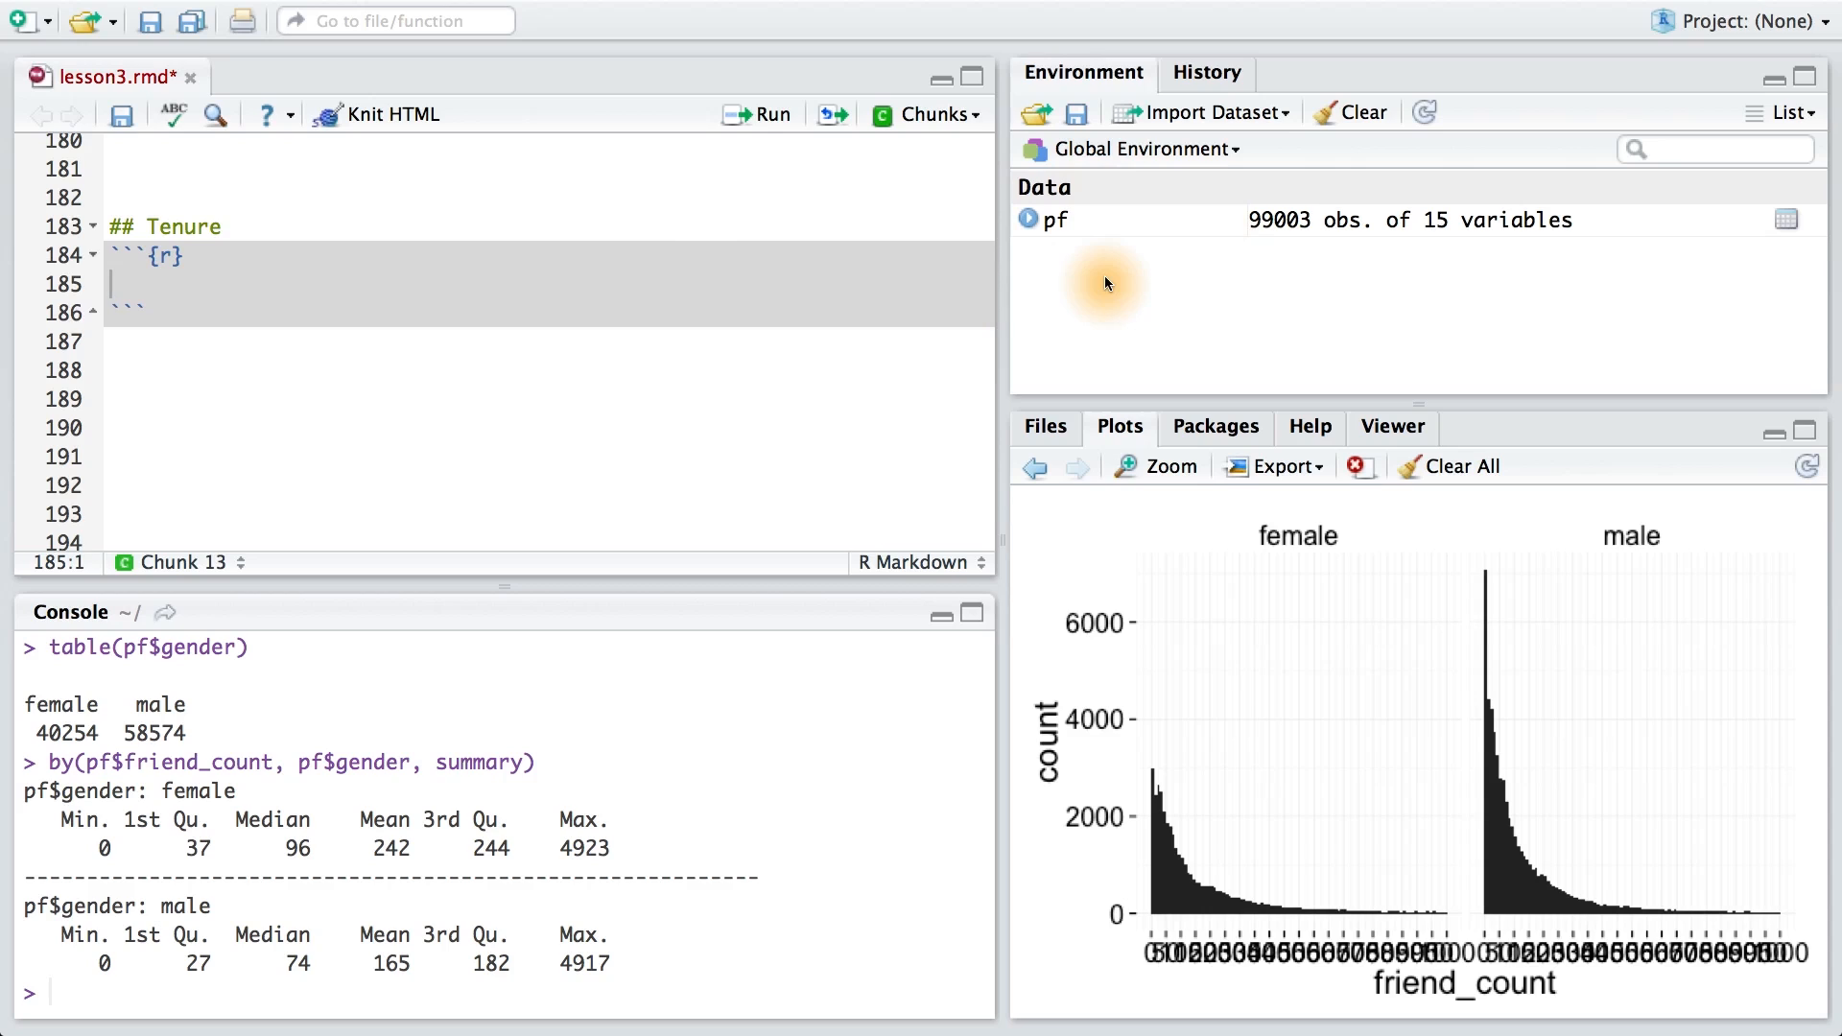
mouse_move(1098, 282)
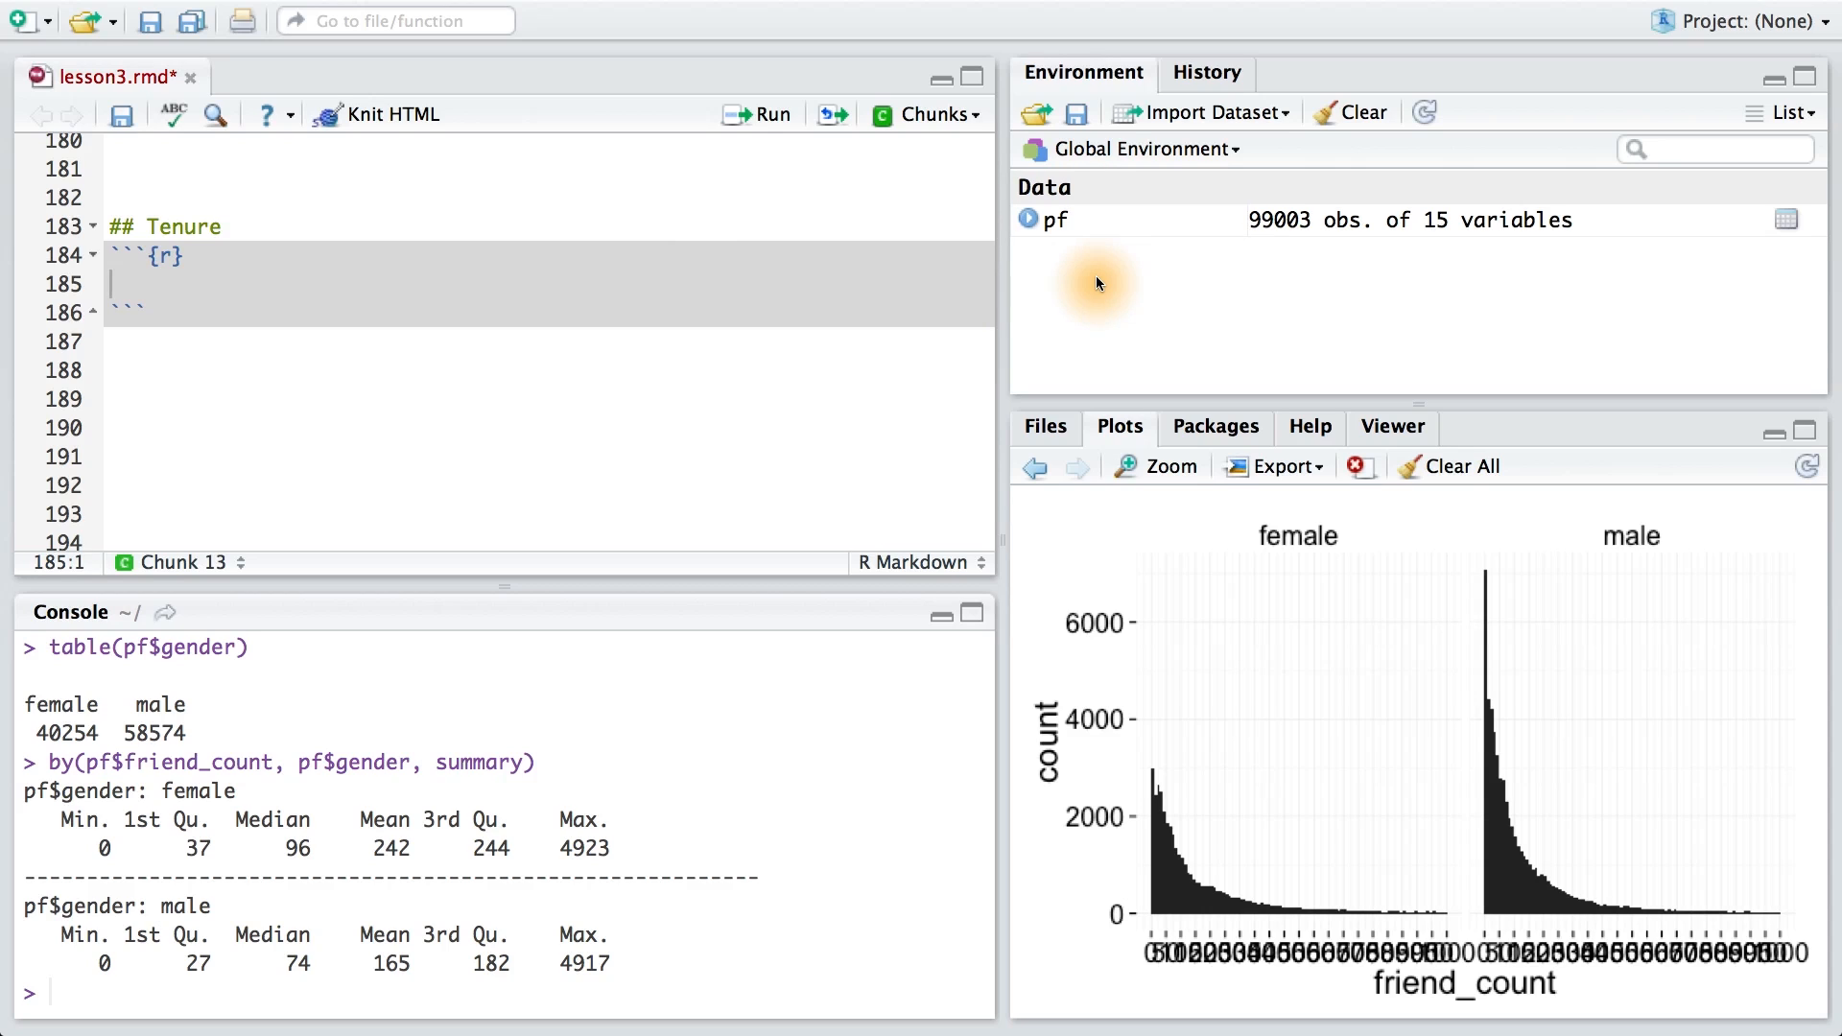
mouse_move(827, 298)
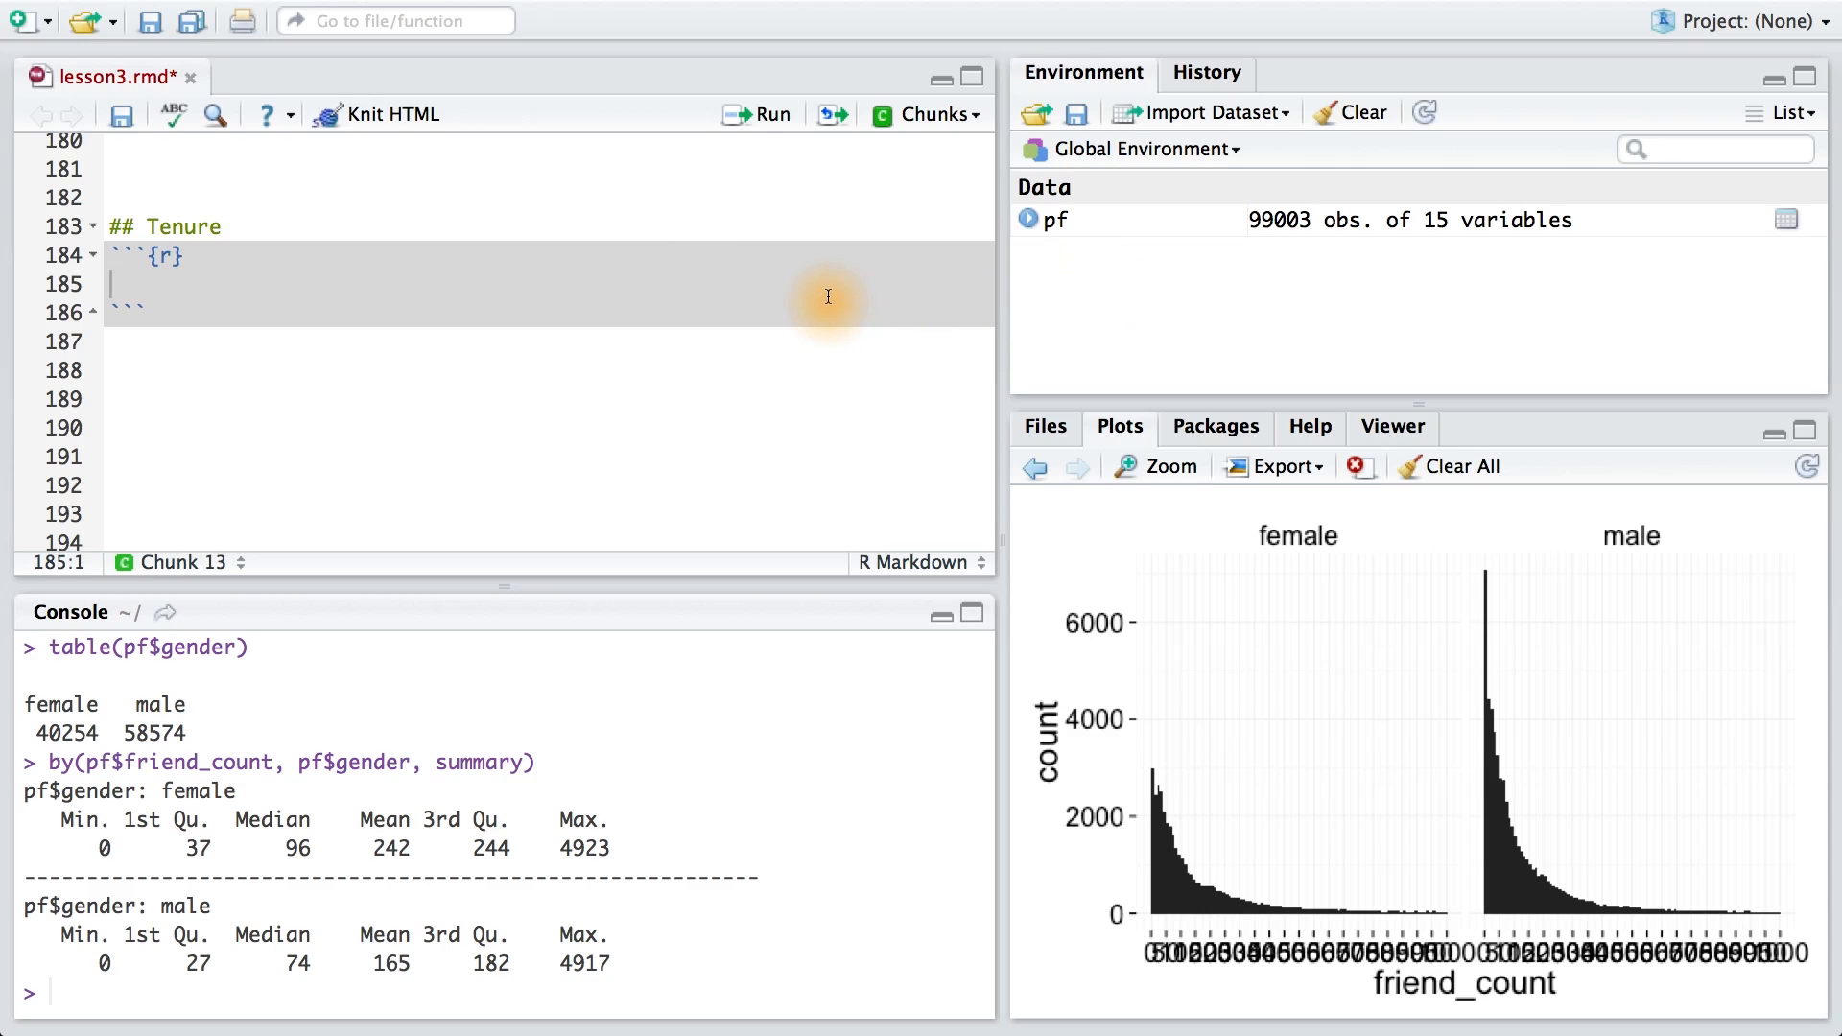
Write qplot(x = tenure, data = pf, color = I('black'), fill = I('#099DD9')) in the Tenure chunk
text(qplot(x = tenure, data = pf))
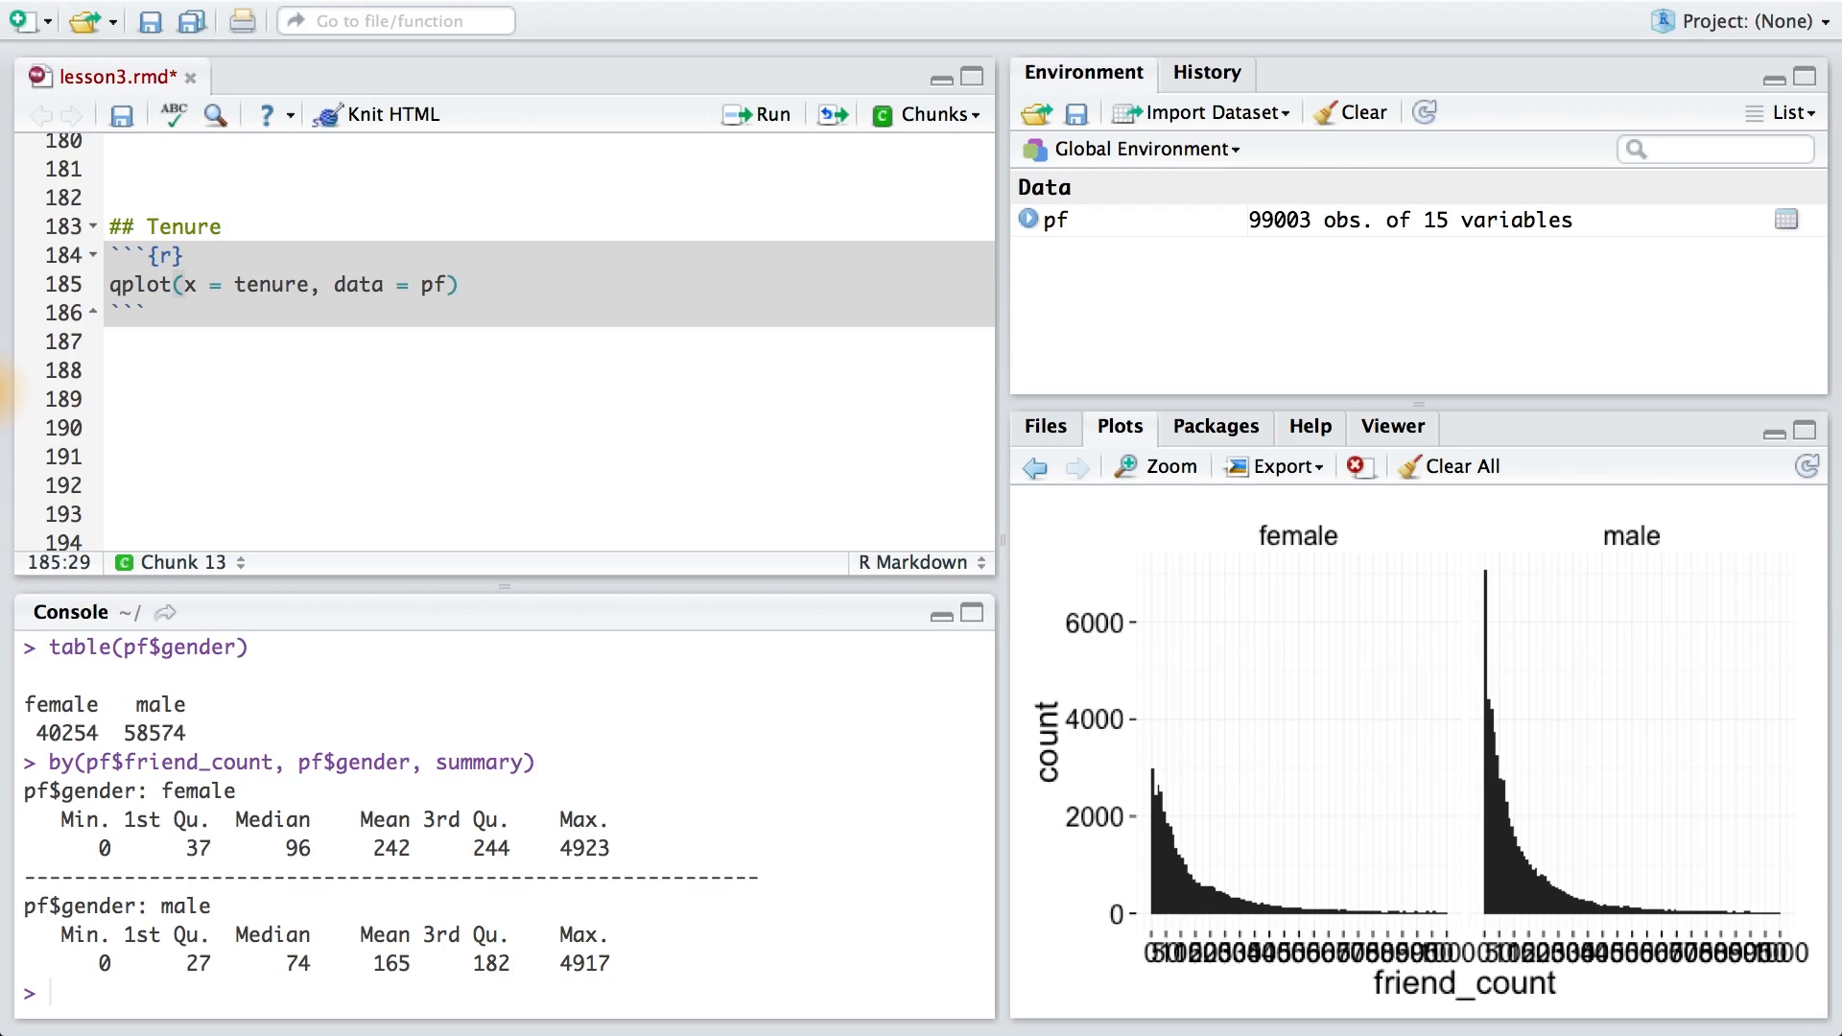
text(, color = I('black'), fill = I('#099DD9')))
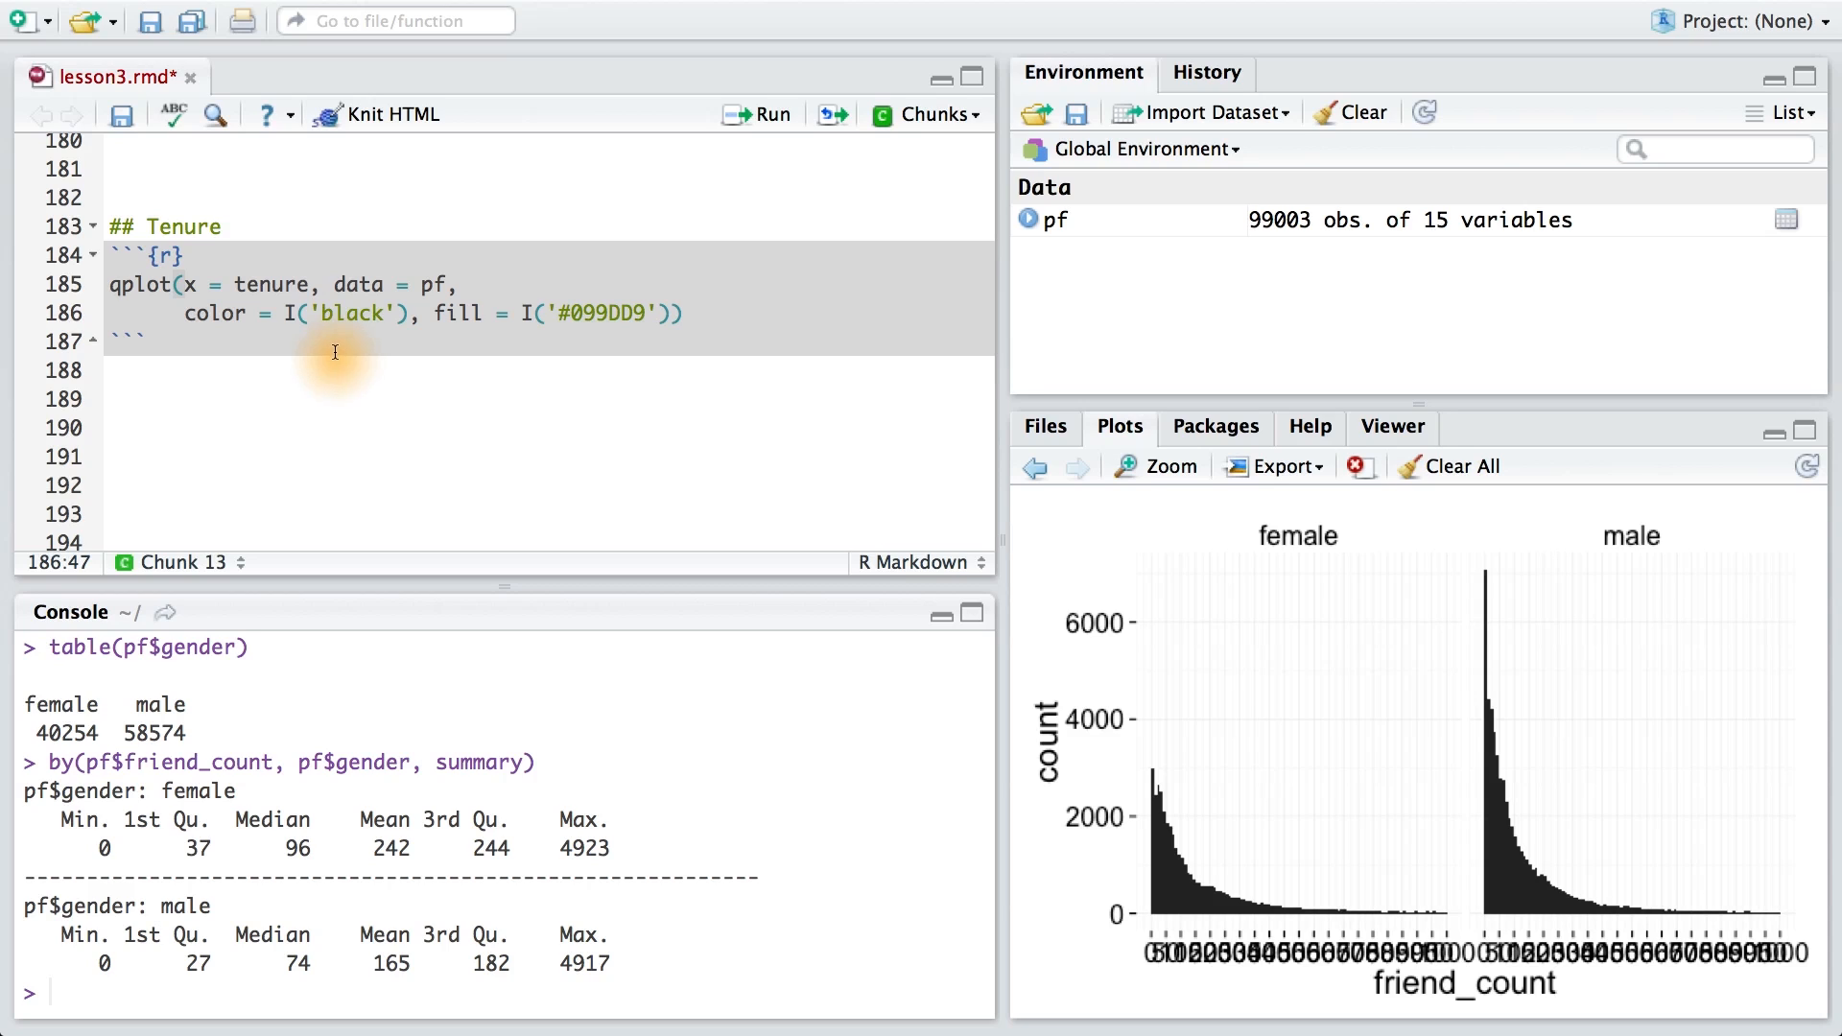
click(760, 114)
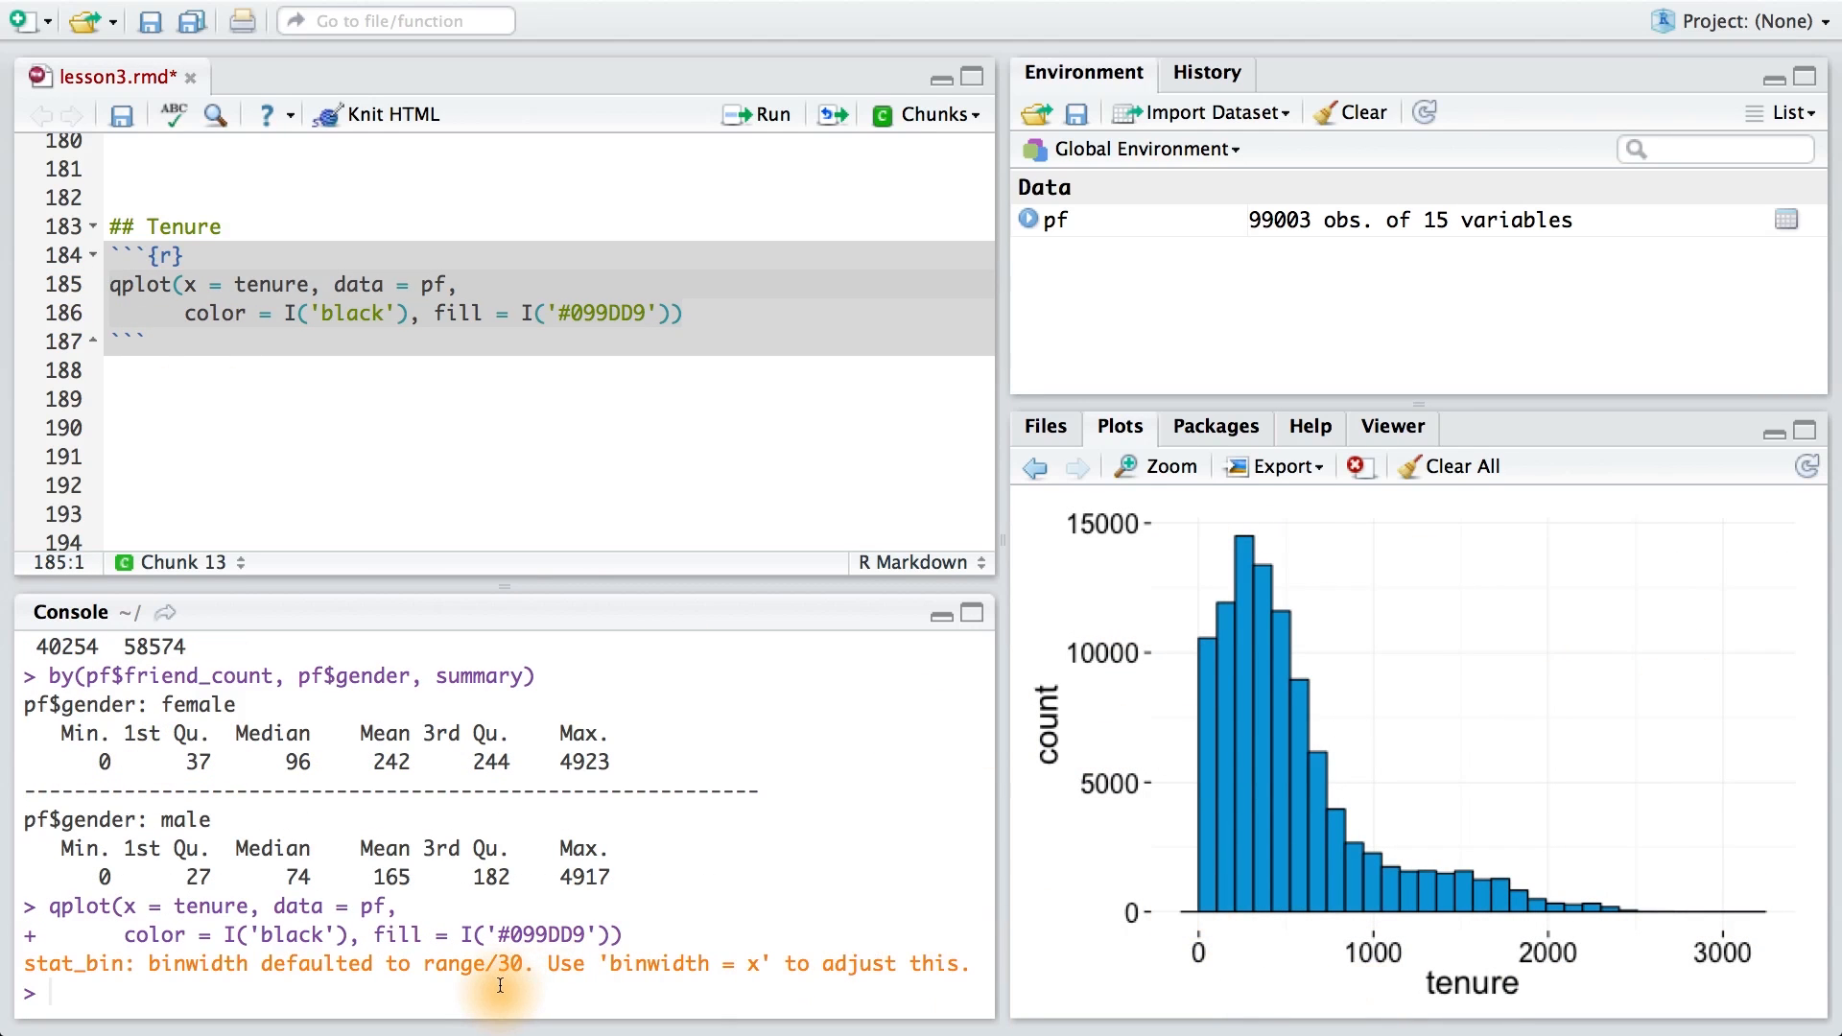
mouse_move(199, 975)
text( binwidth = 30,)
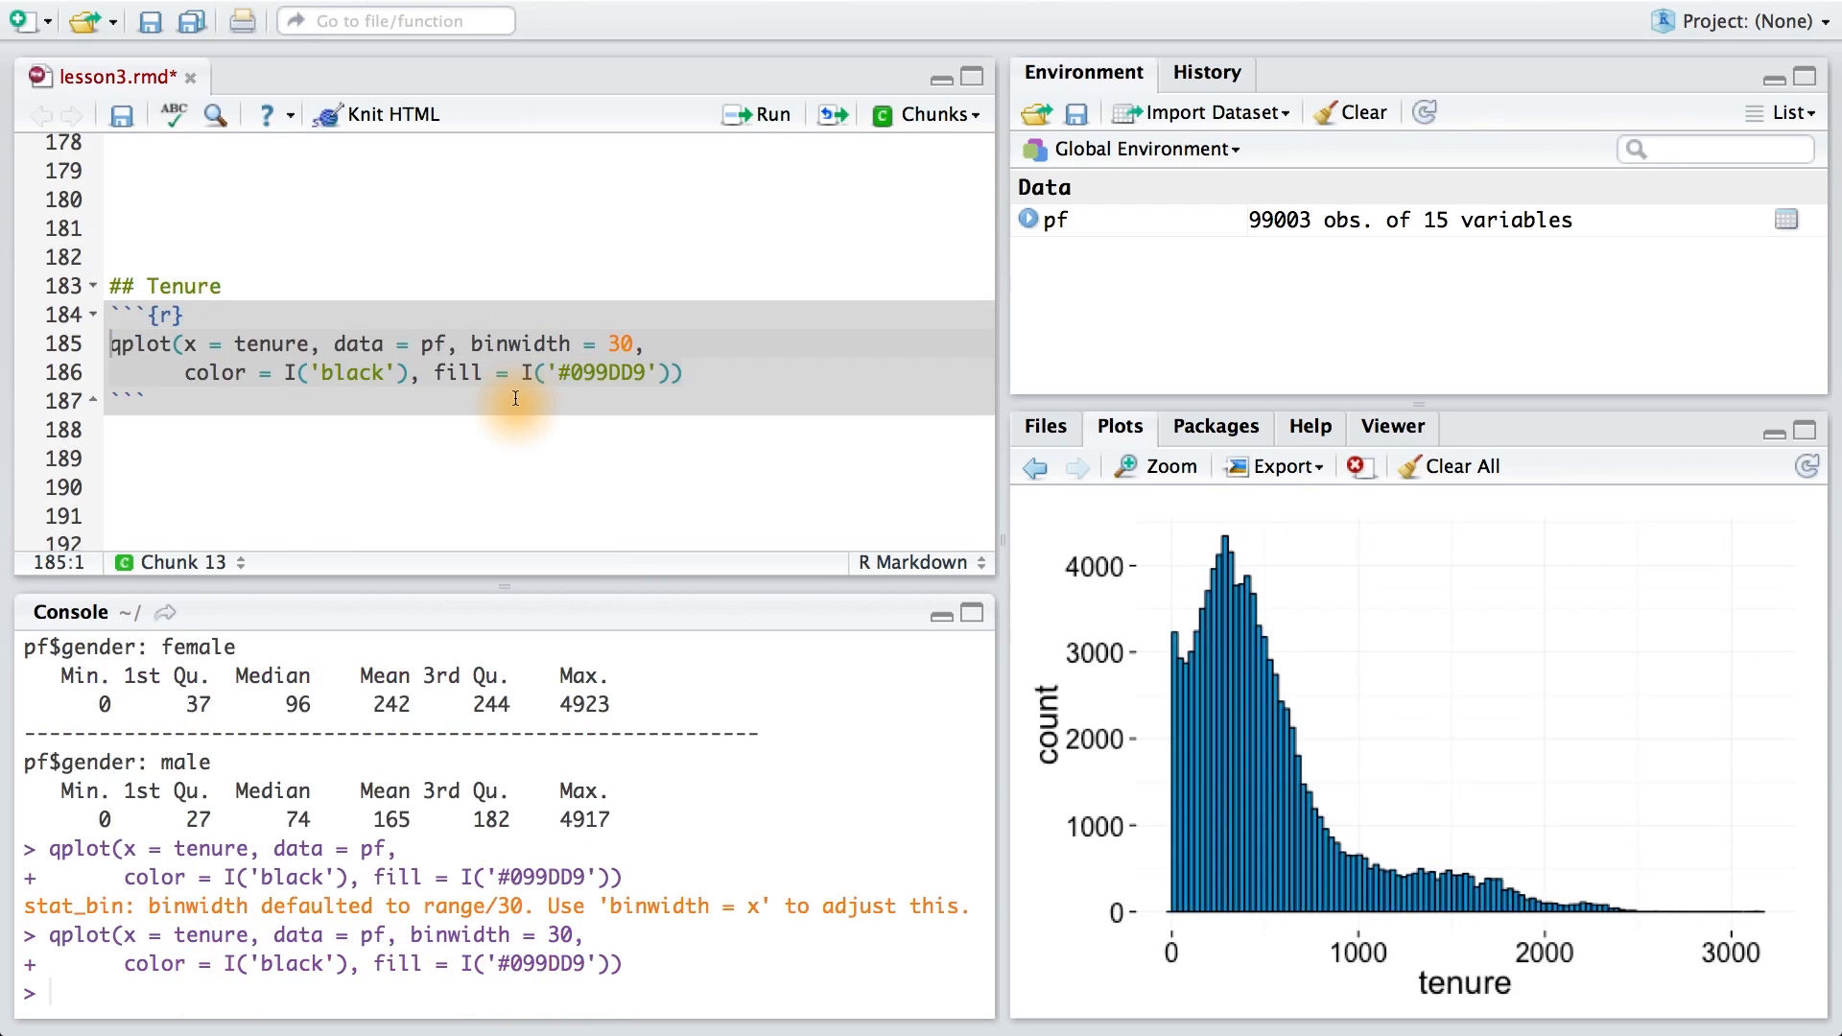
mouse_move(1269, 616)
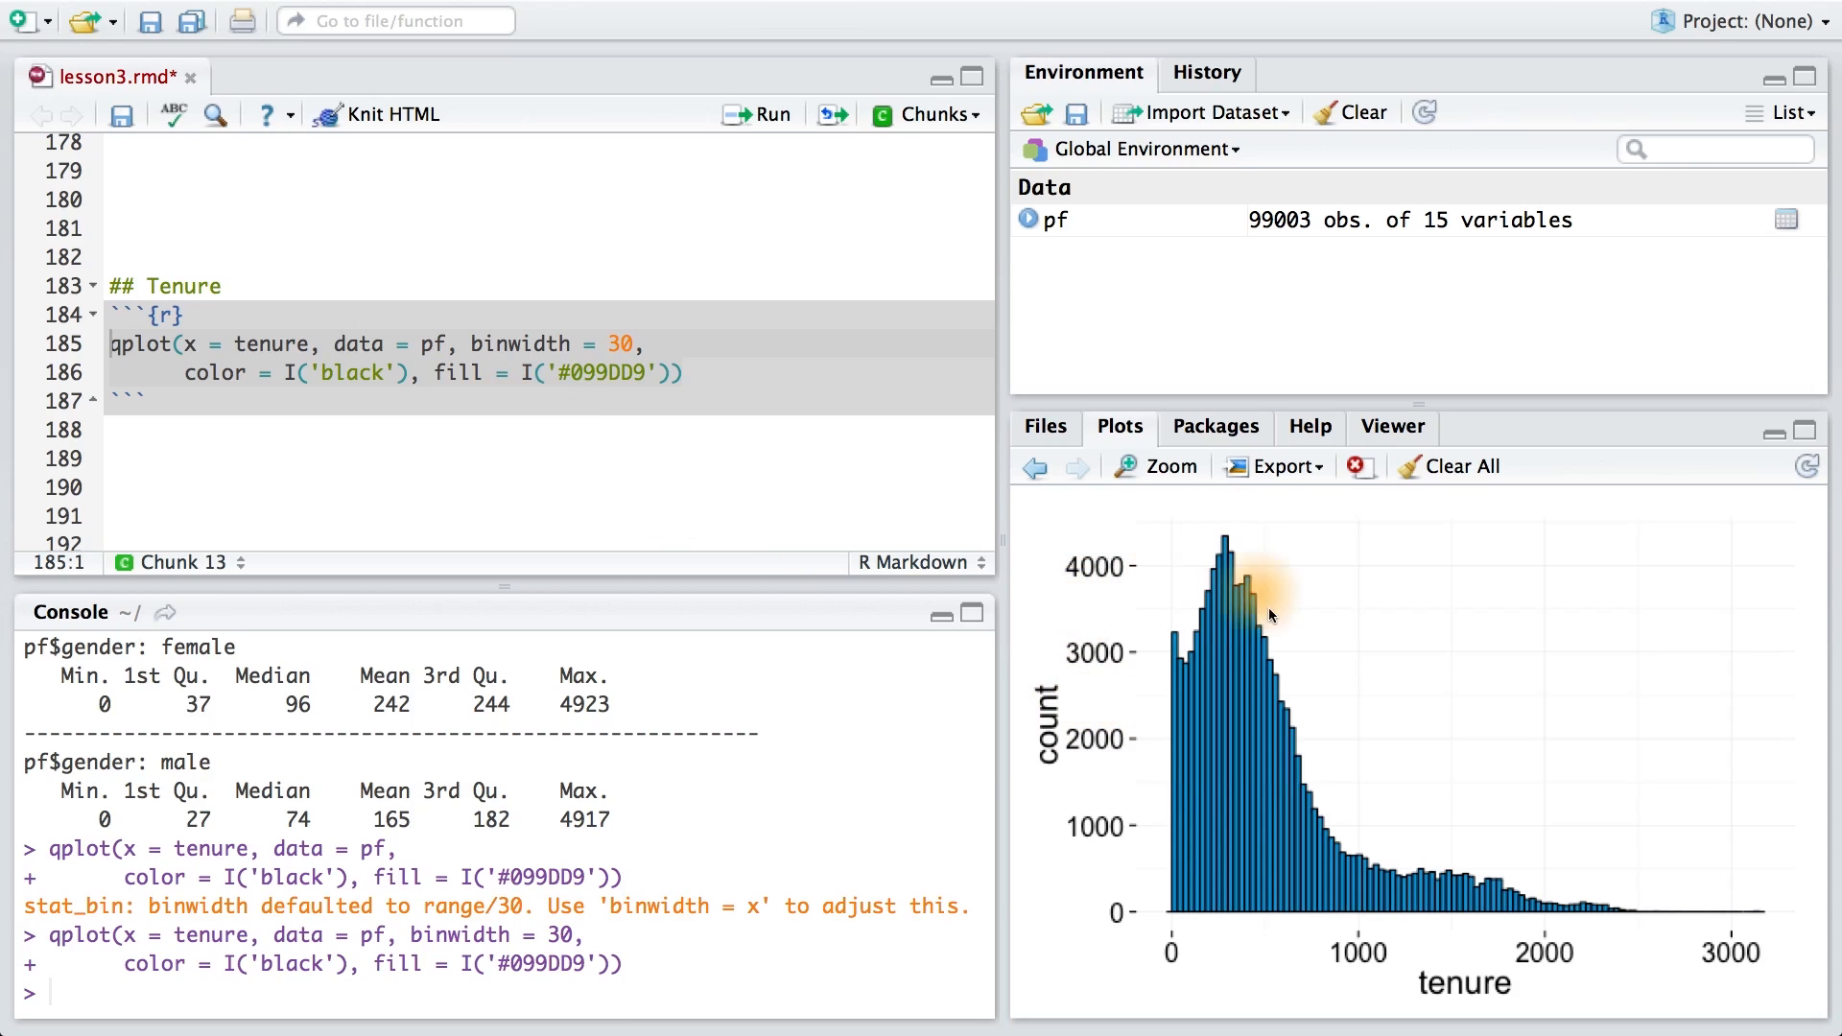
mouse_move(1560, 913)
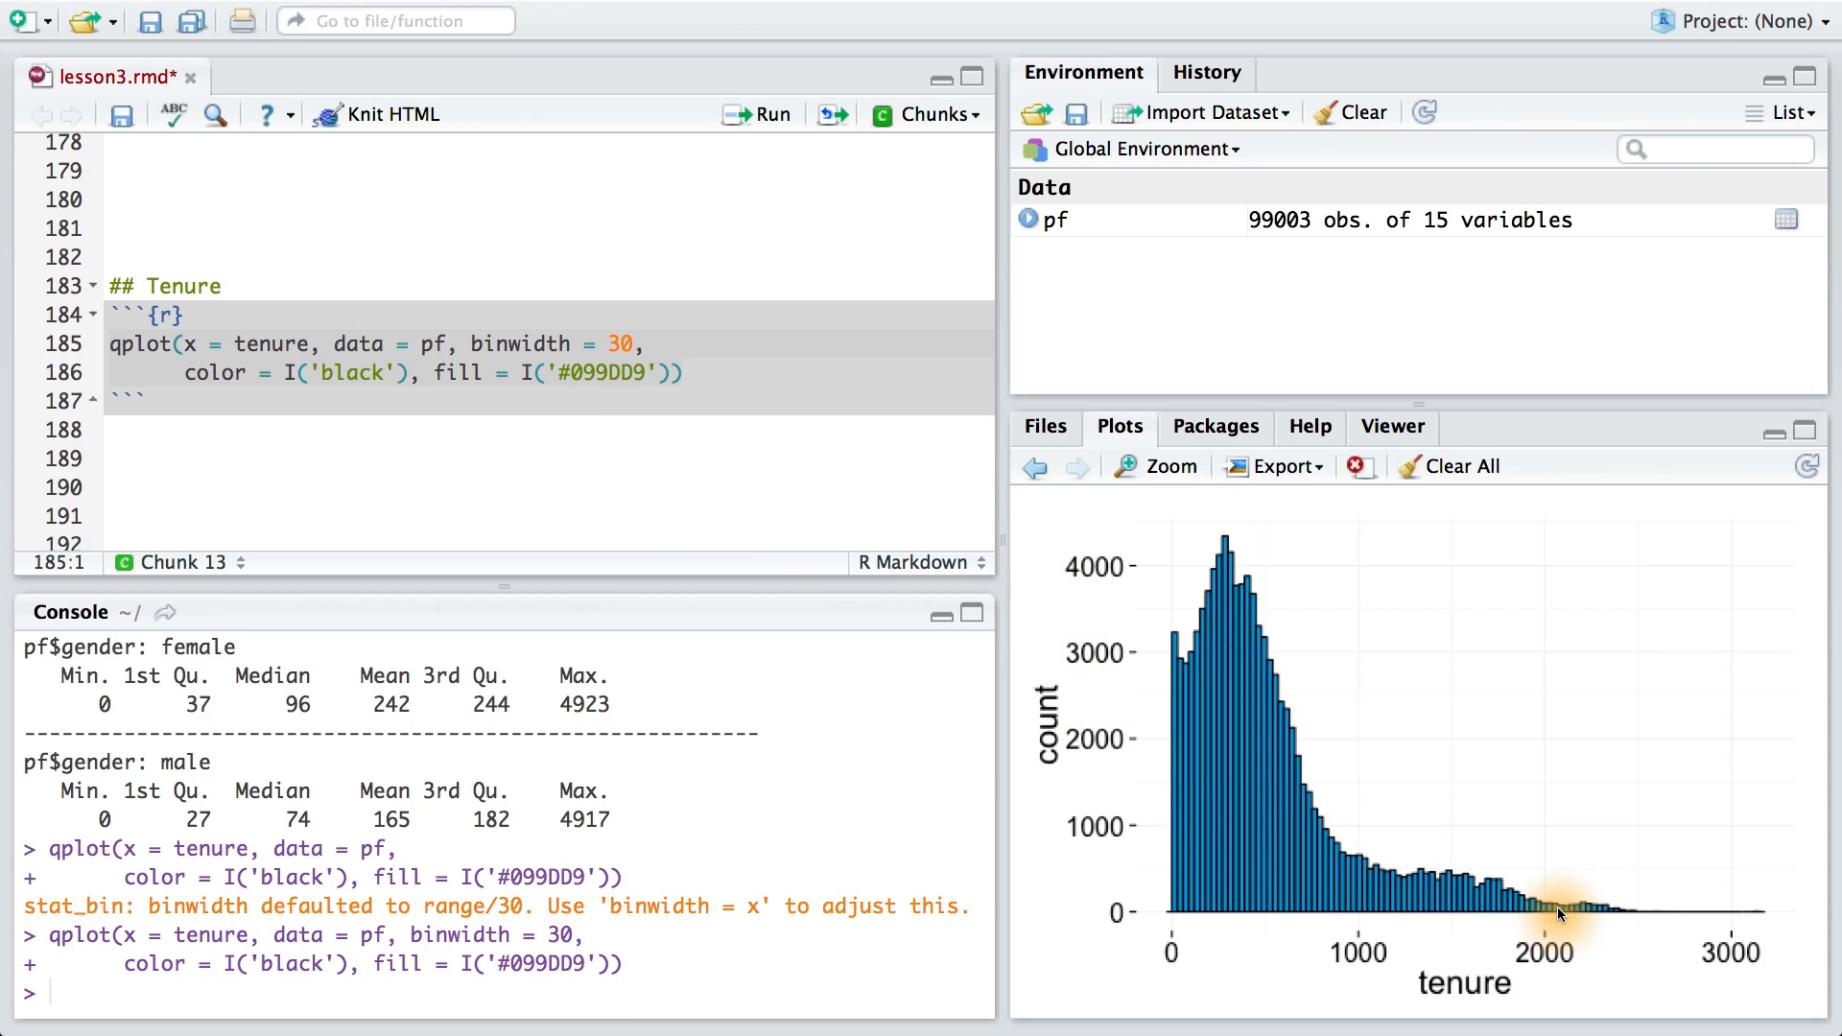